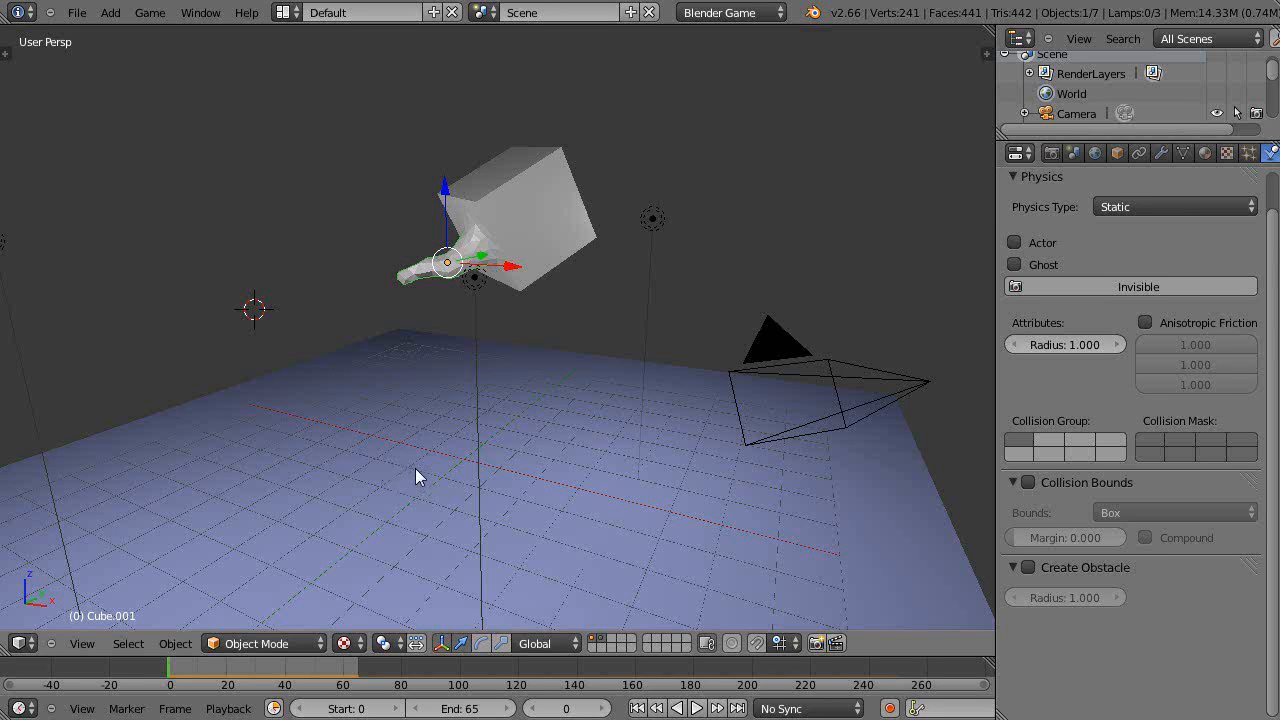
mouse_move(420, 475)
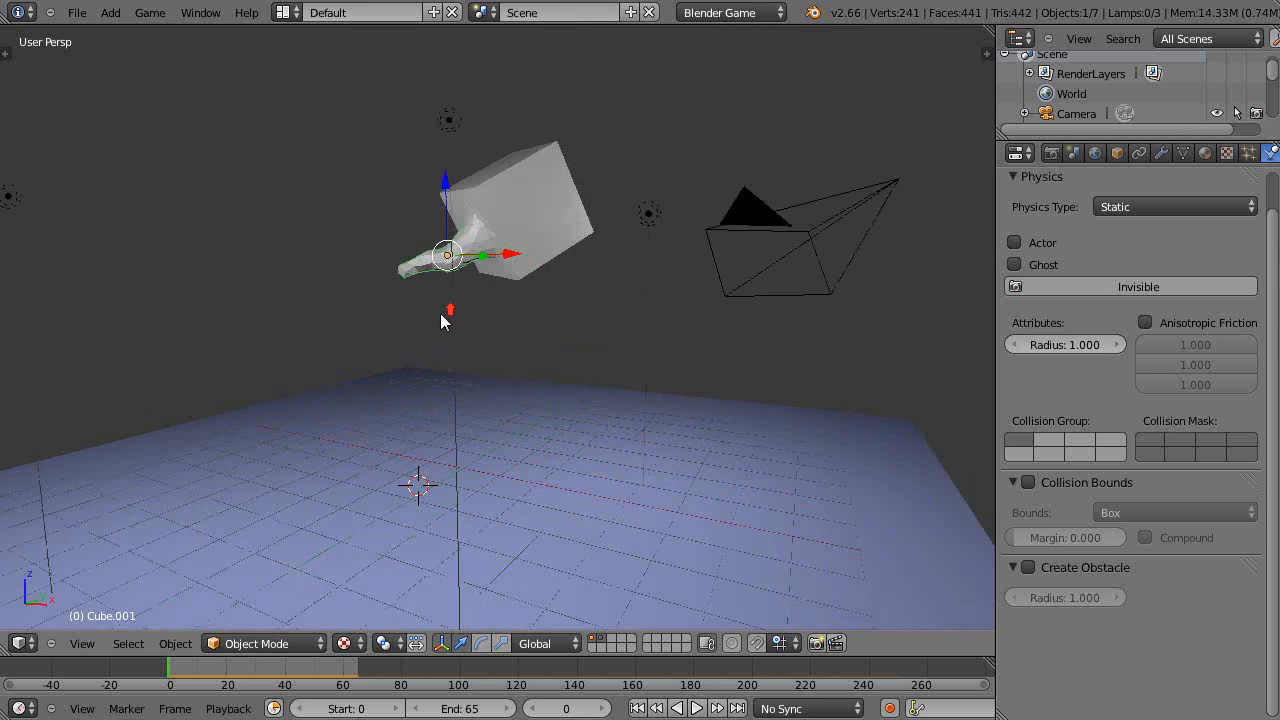
Make the branch a Rigid Body and drag its collision radius down to 0.540.
click(1175, 206)
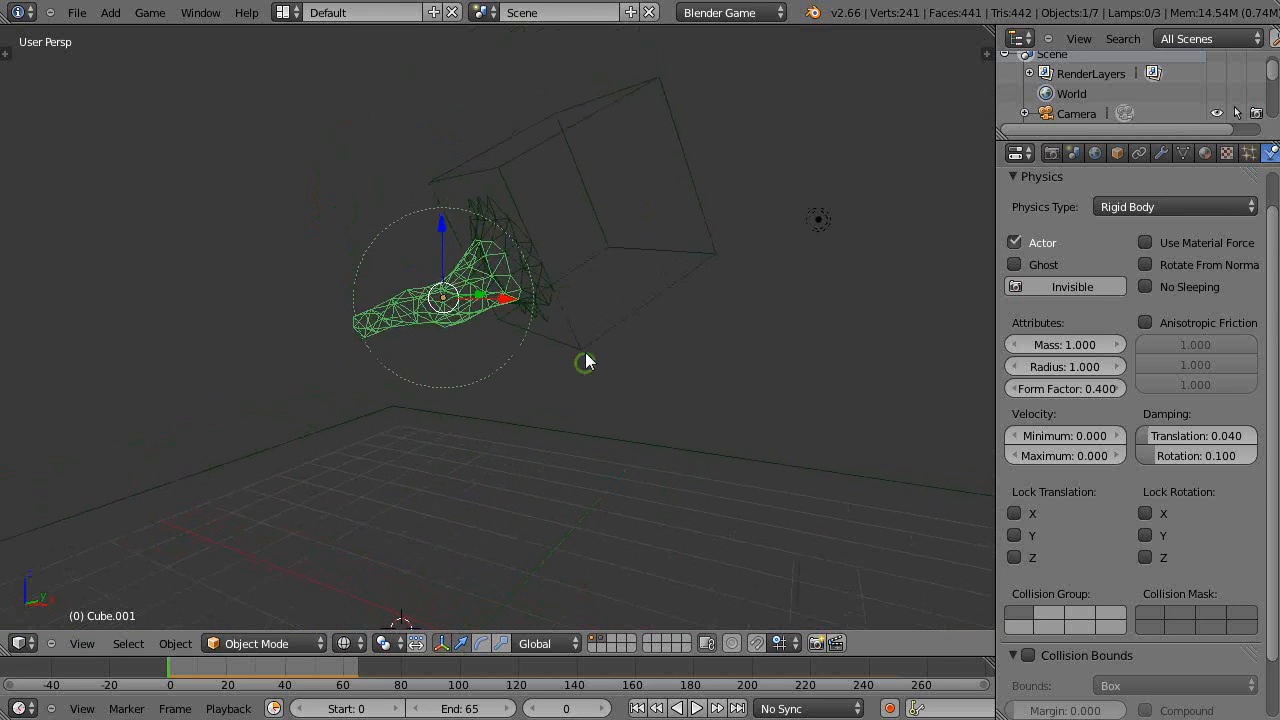
drag(588, 362, 675, 290)
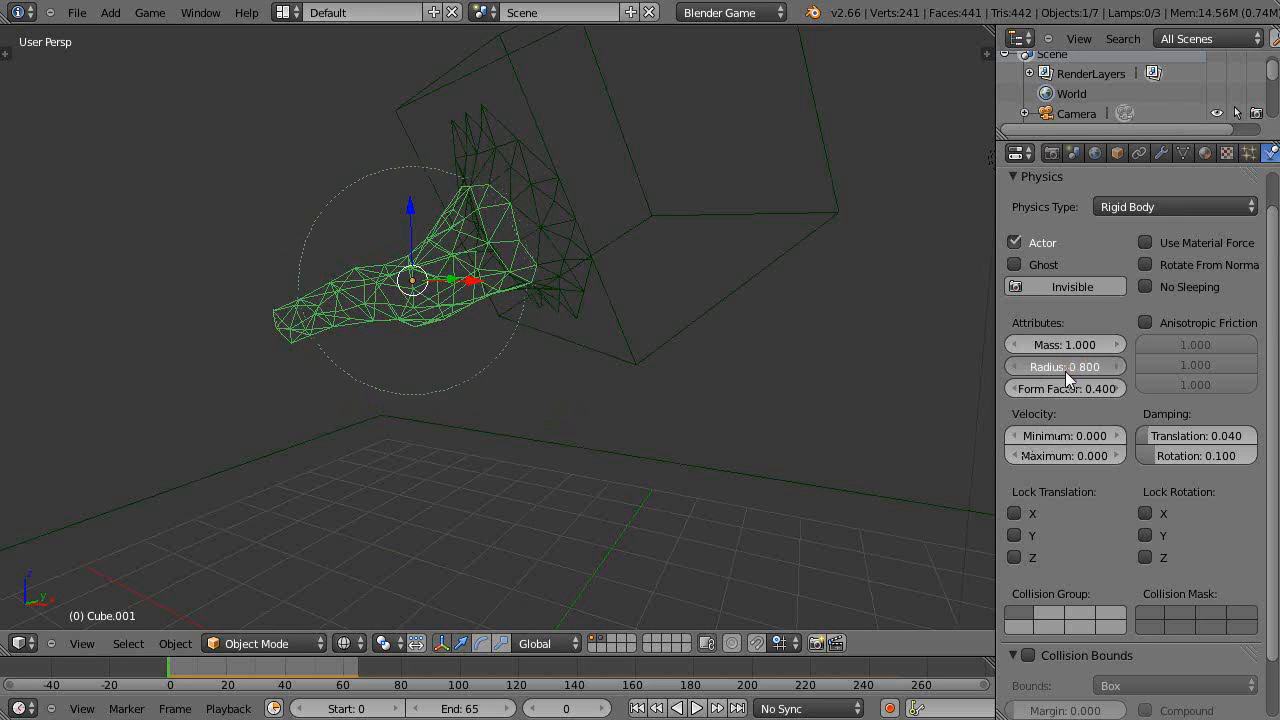
drag(1100, 366, 1065, 366)
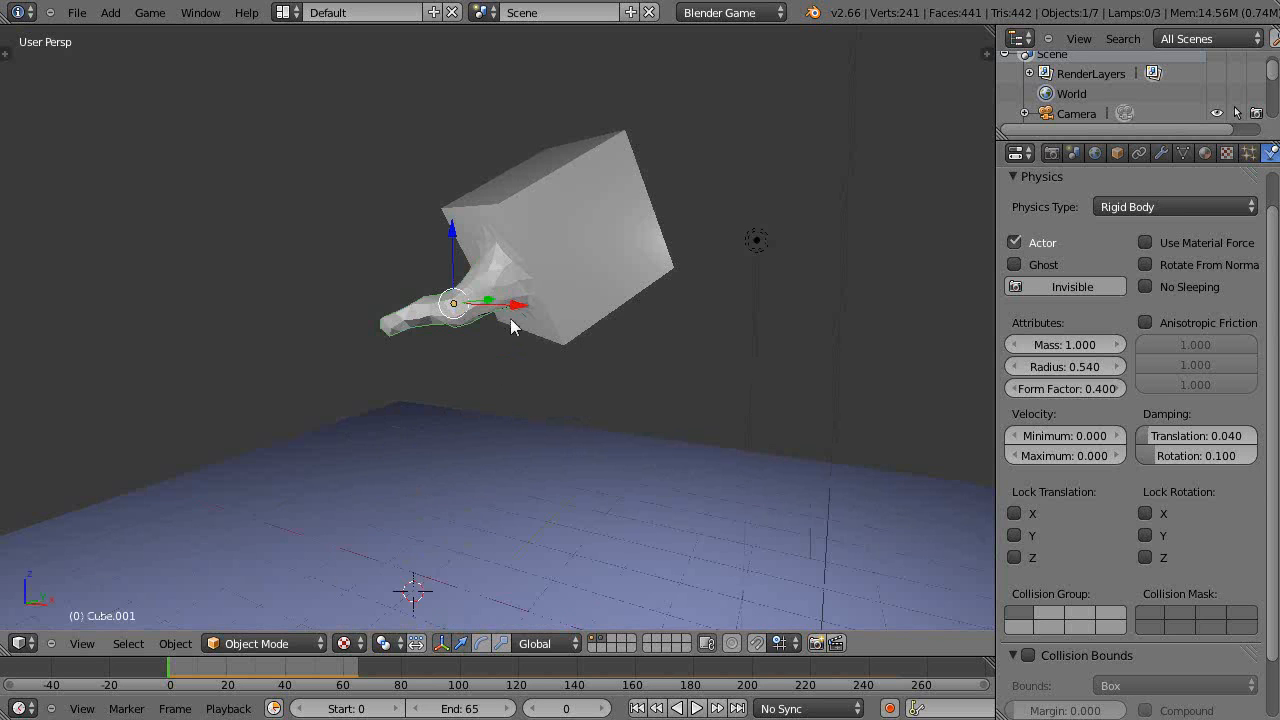
Set the cube's Physics Type to Rigid Body.
click(1175, 206)
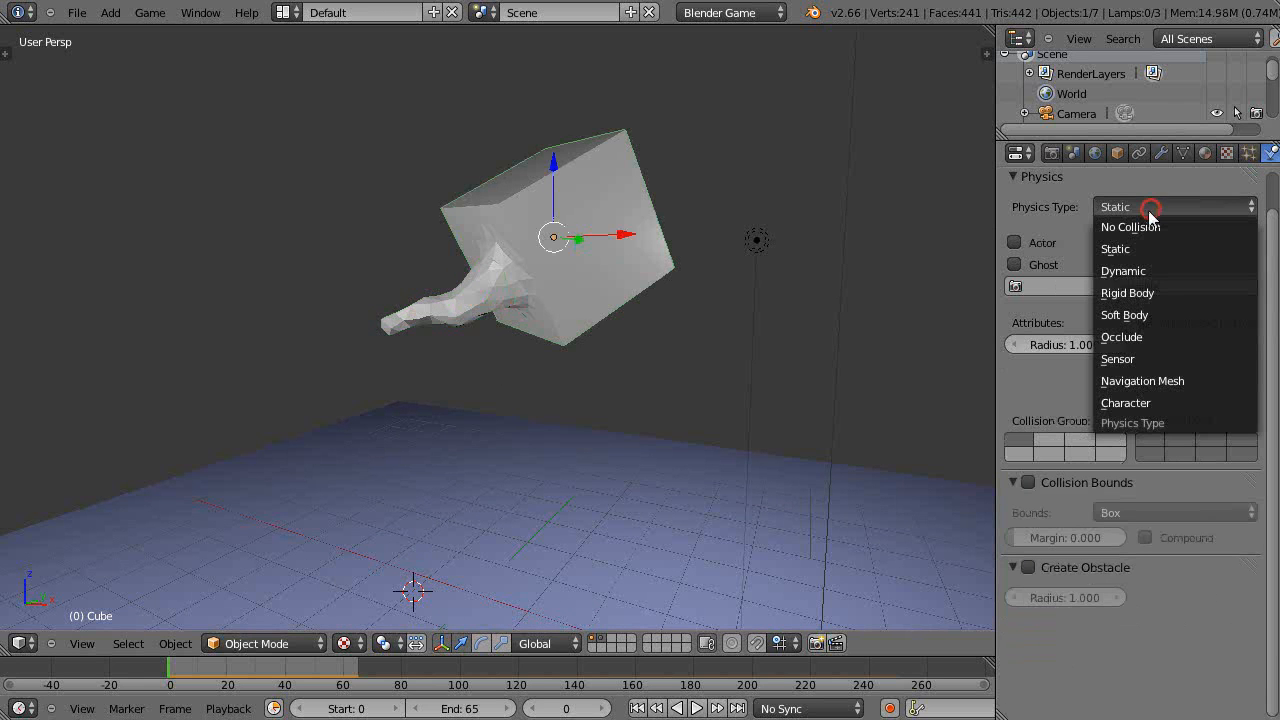
mouse_move(1128, 292)
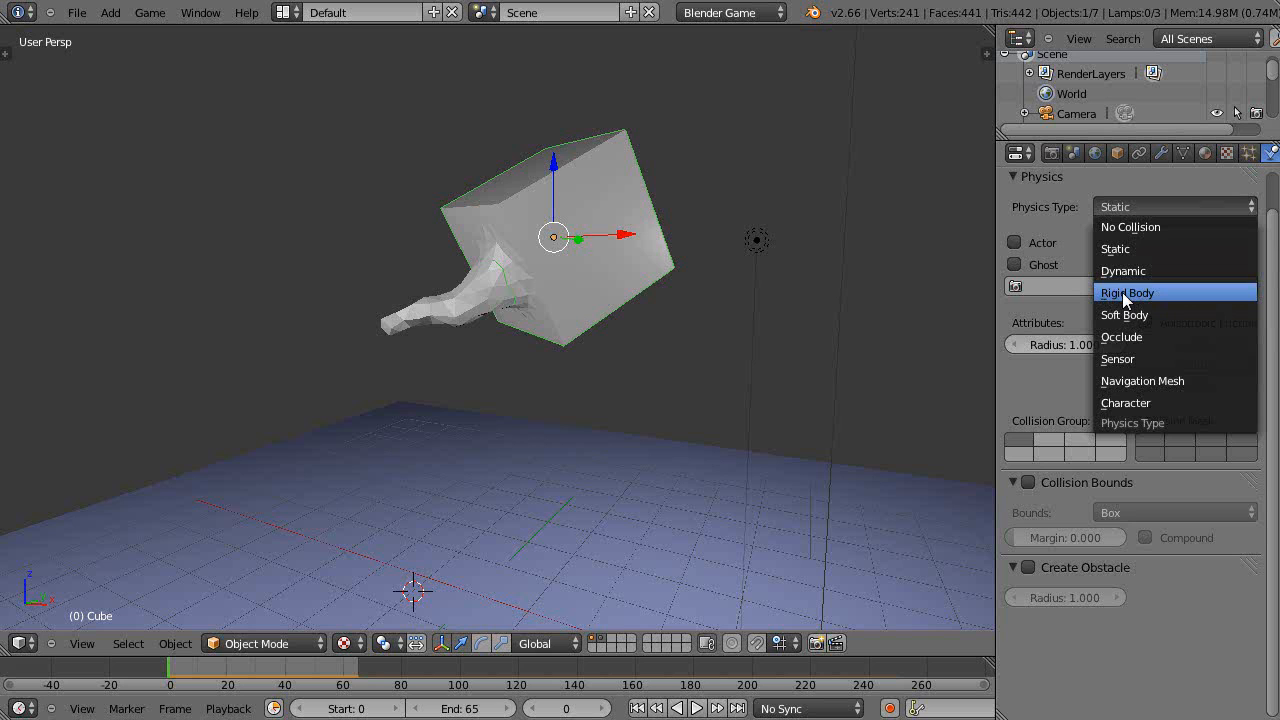
click(1126, 292)
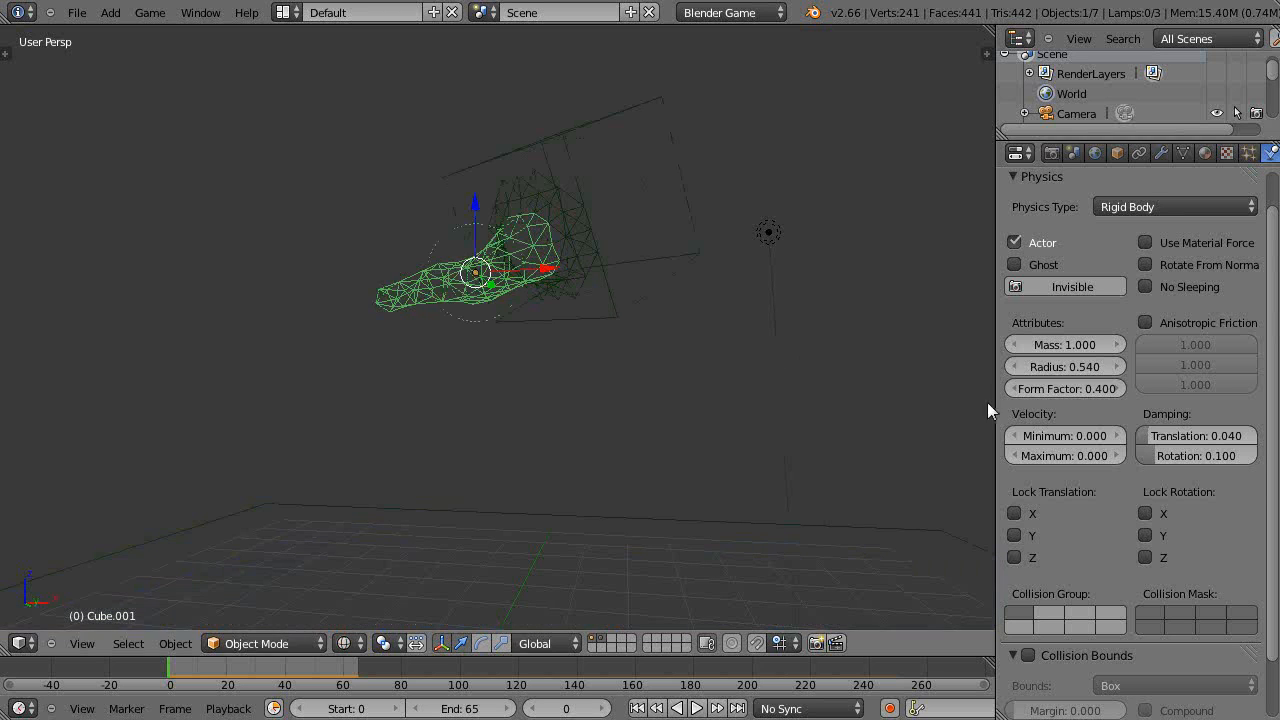
Raise the branch's collision radius to 0.720 and return to solid shading.
drag(1080, 366, 1040, 366)
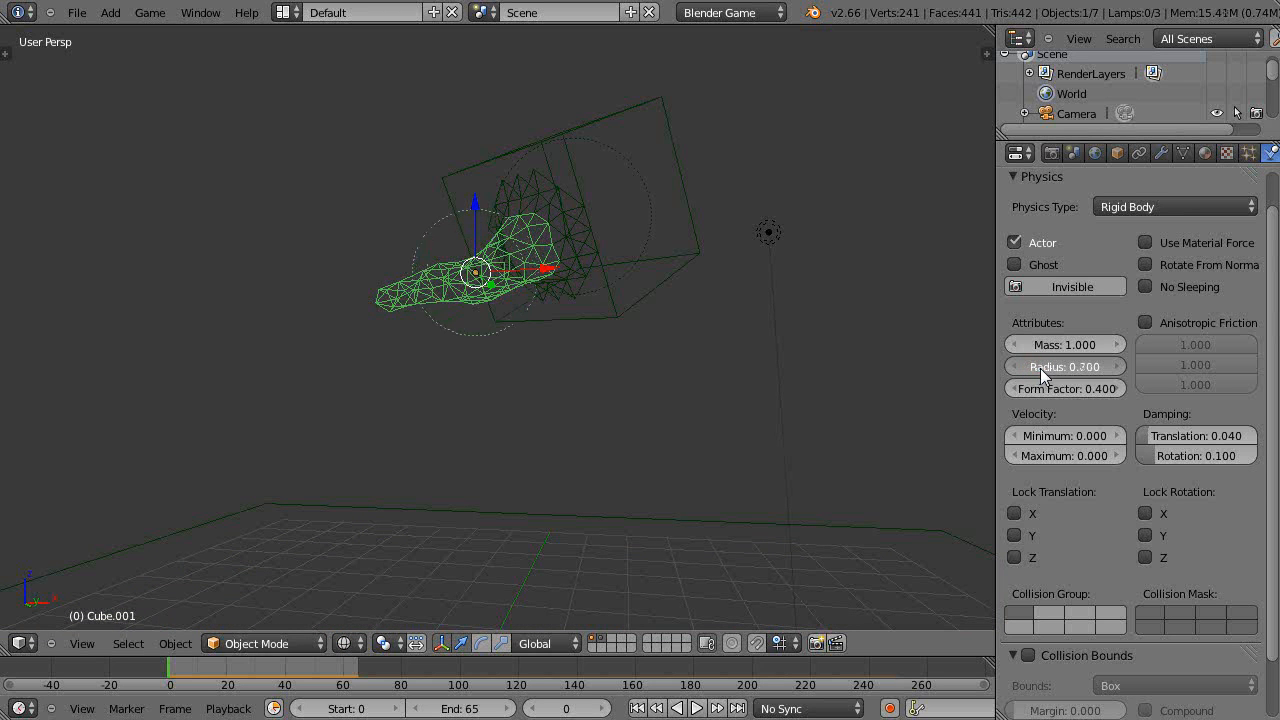
drag(1065, 366, 1065, 366)
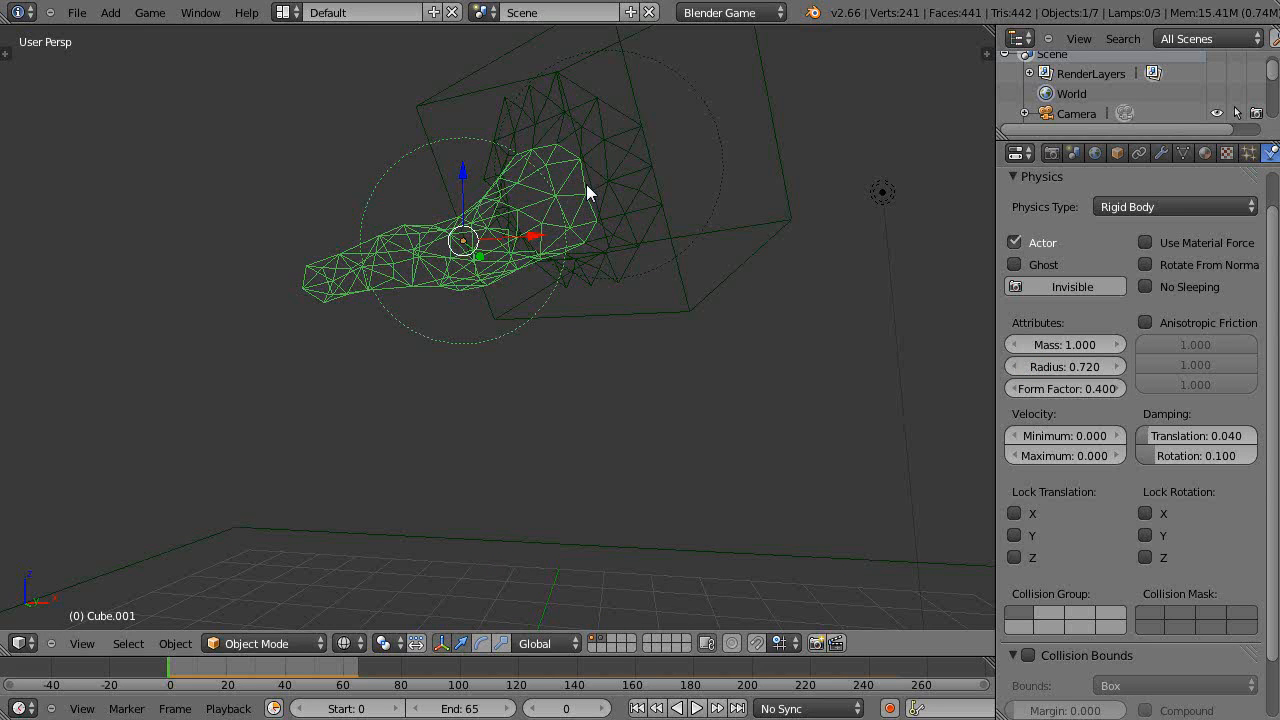
key(Tab)
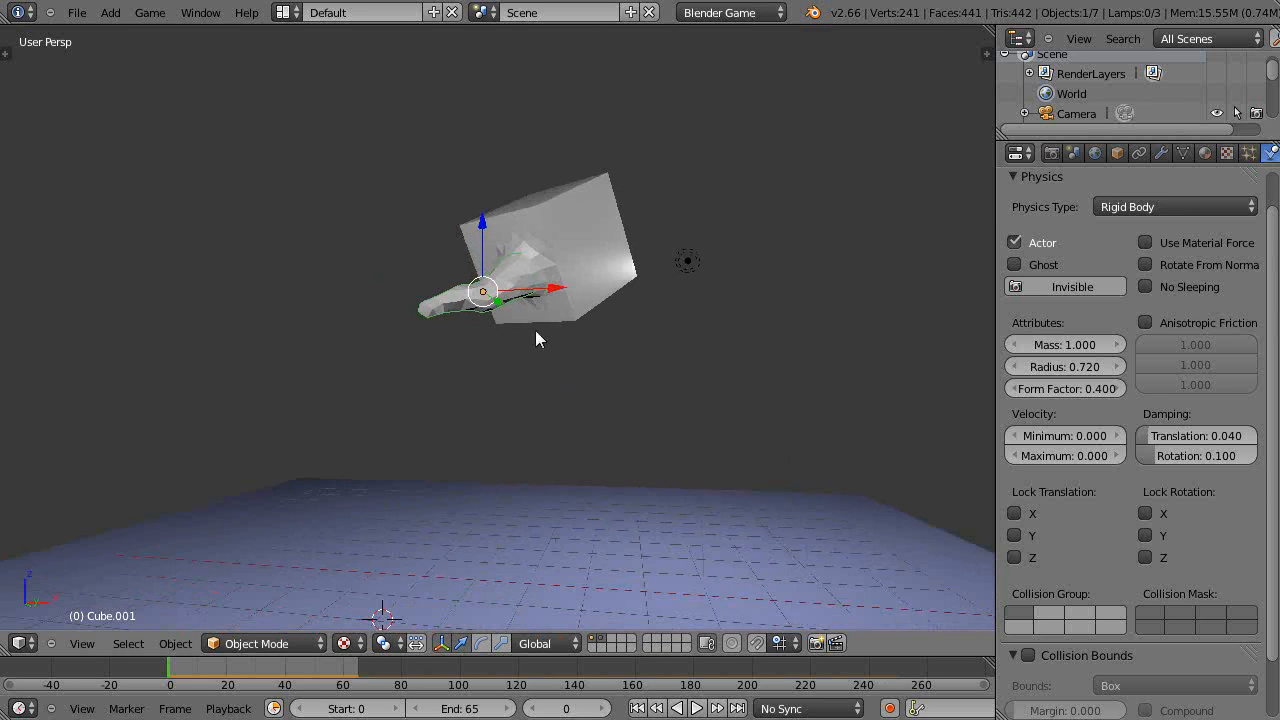
mouse_move(585, 348)
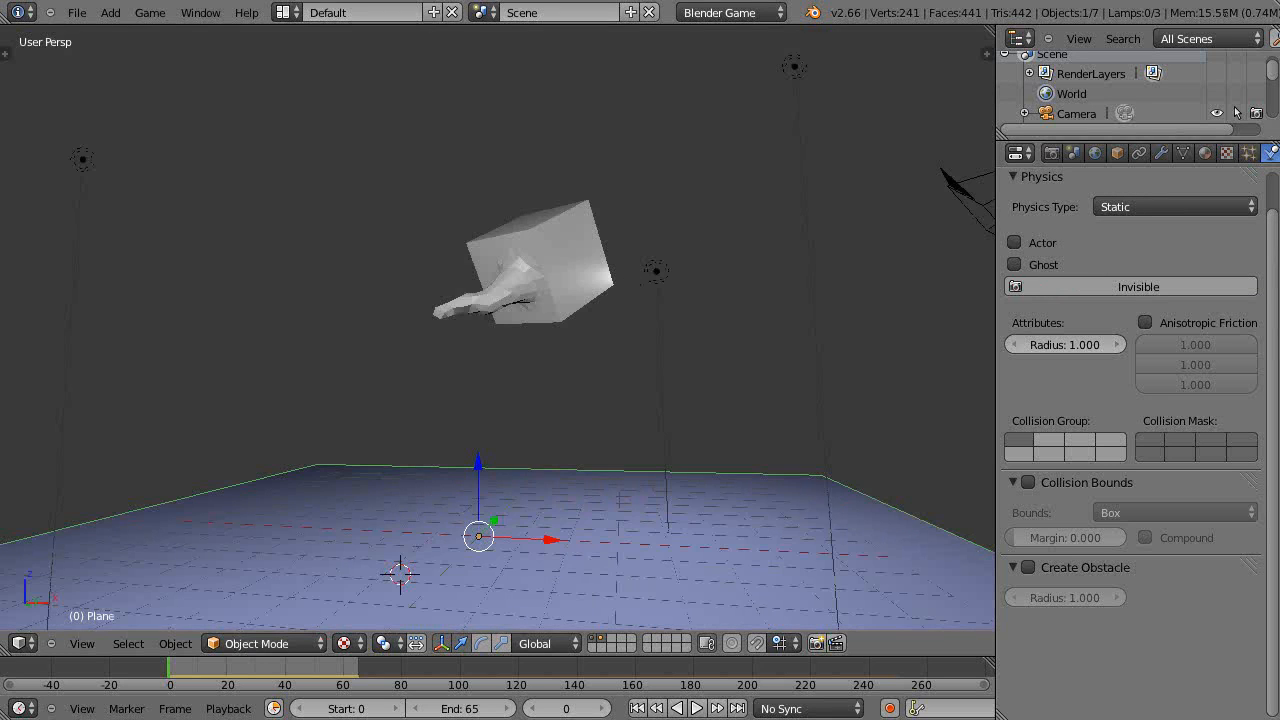
Switch to Blender Render and play the simulation so the sculpture falls onto the passive plane.
click(730, 12)
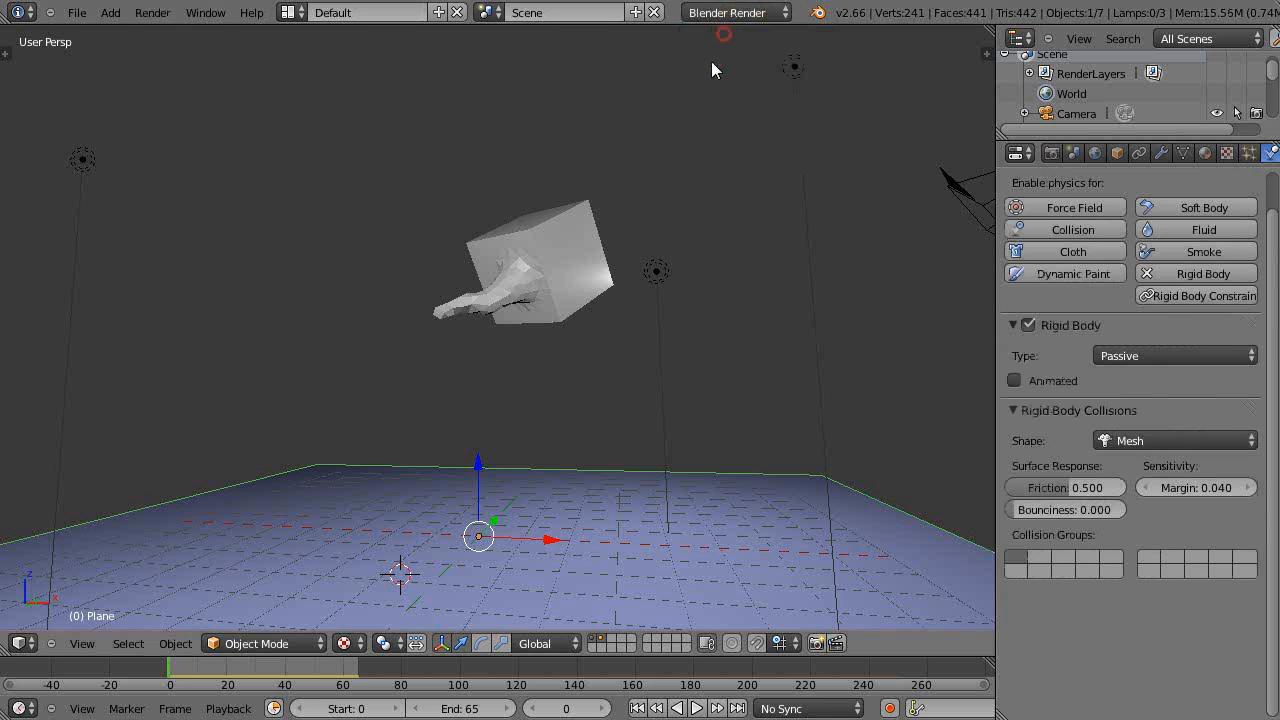
mouse_move(640, 330)
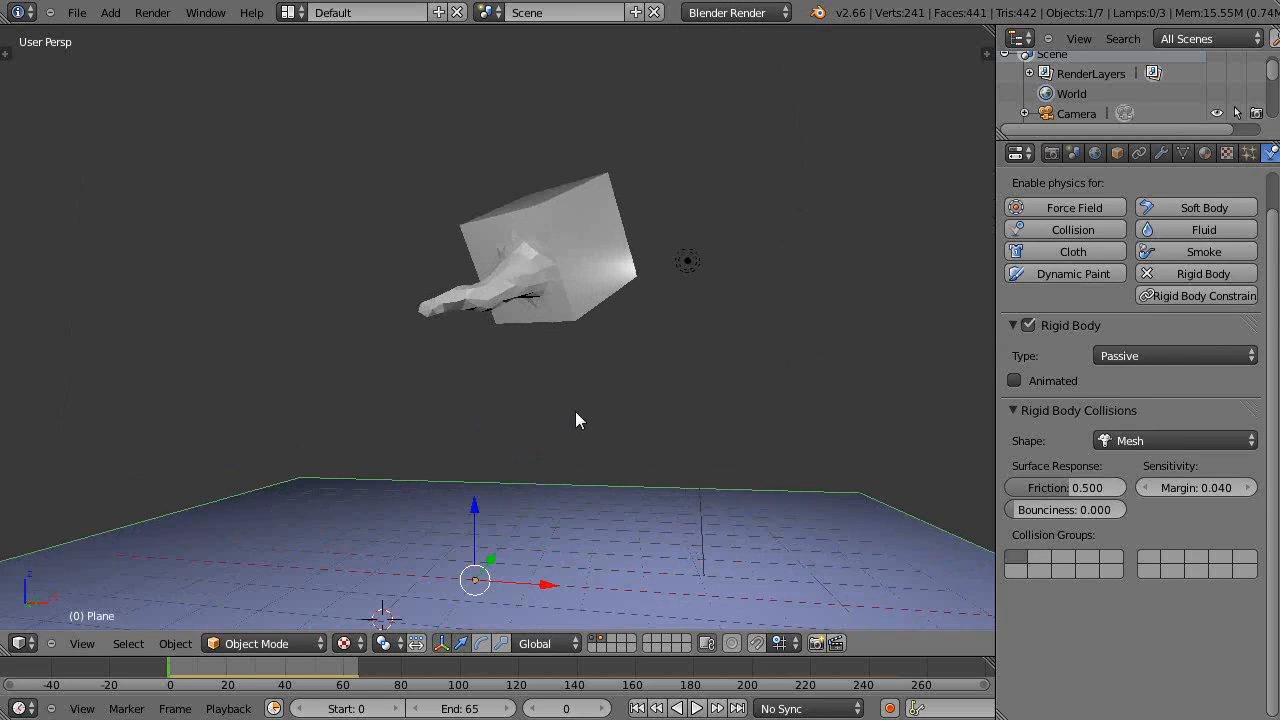
click(696, 708)
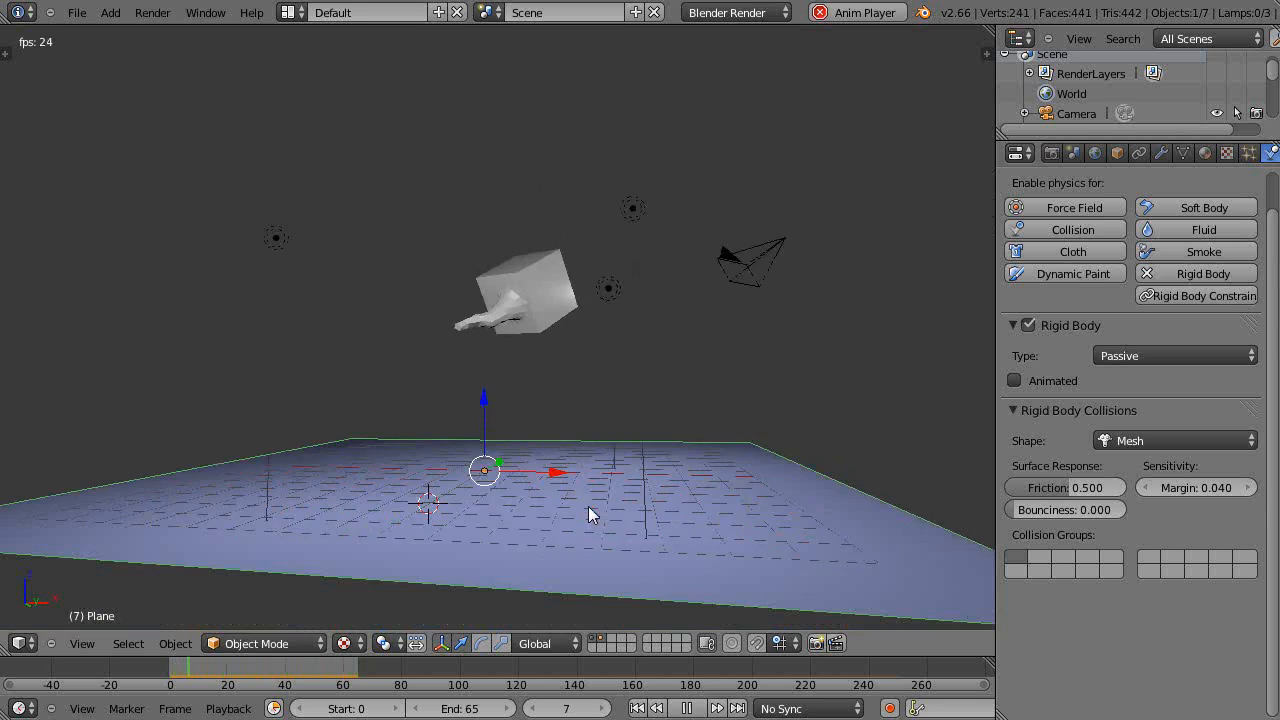
click(687, 708)
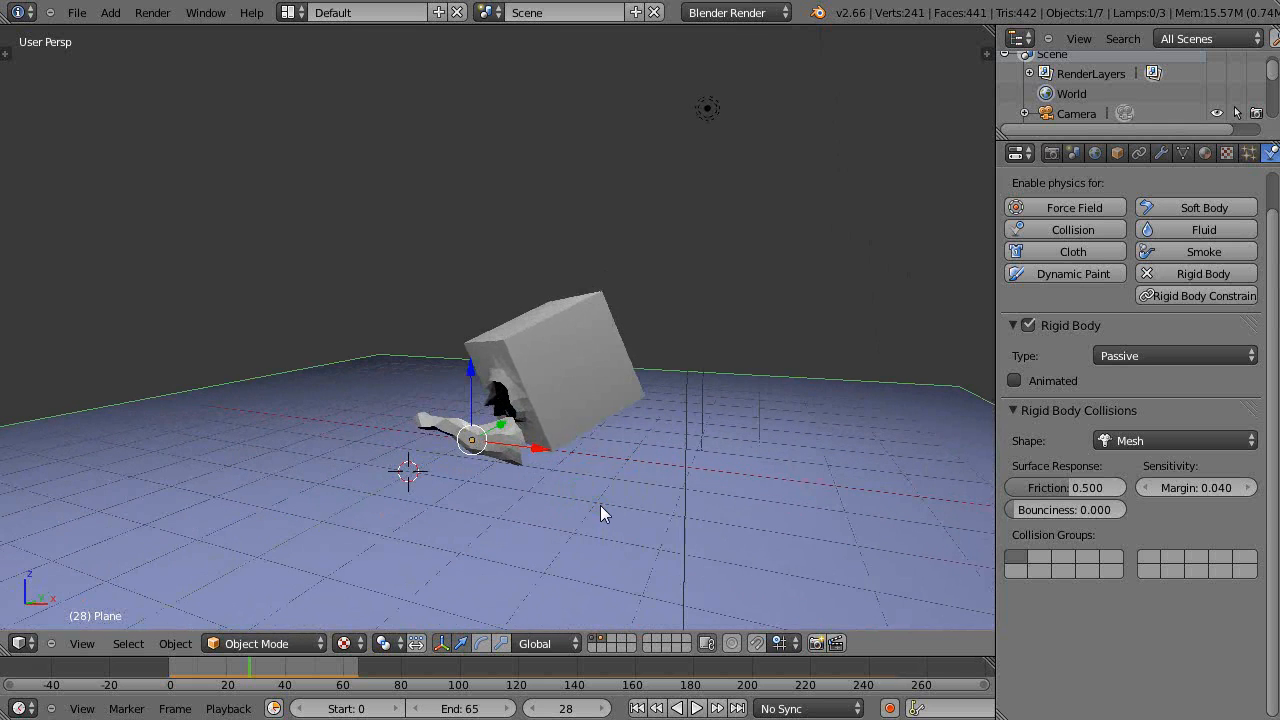
click(696, 708)
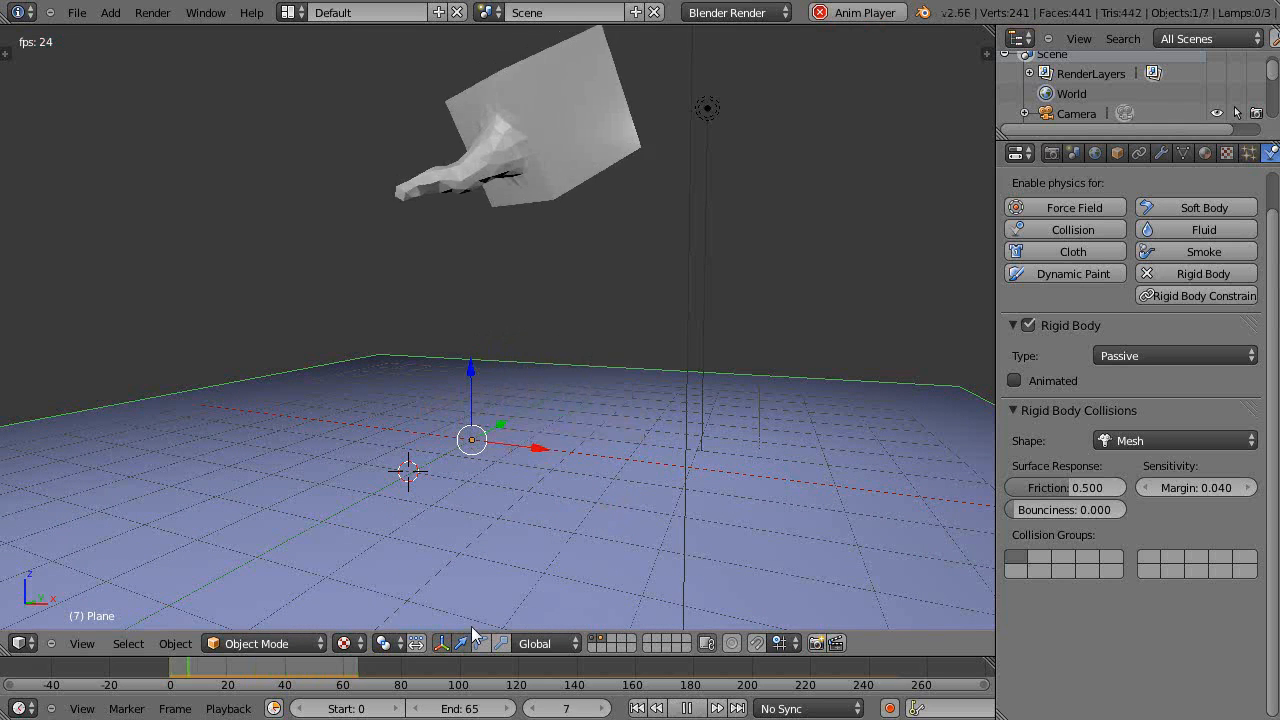